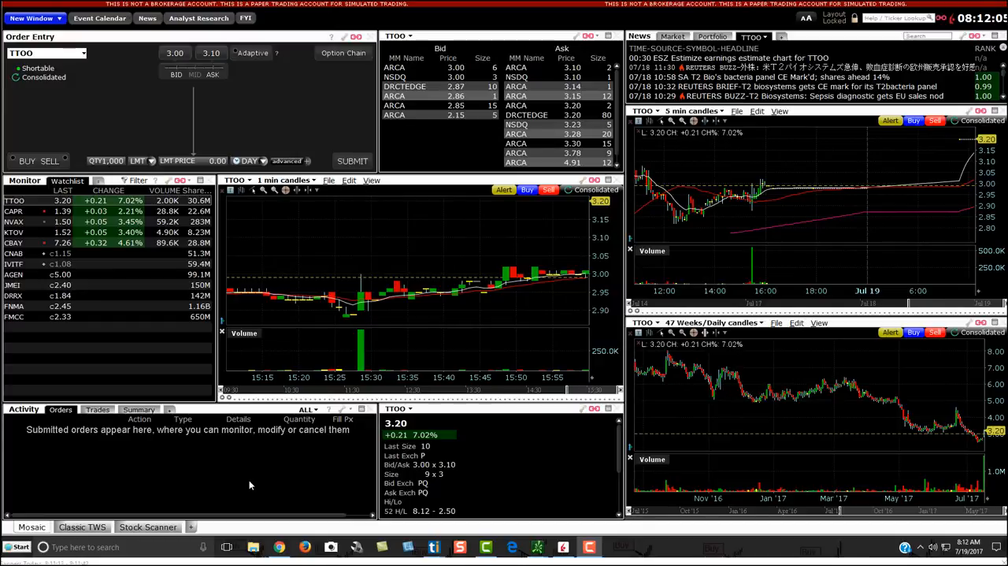
{"action": "mouse_move", "coordinate": [205, 482]}
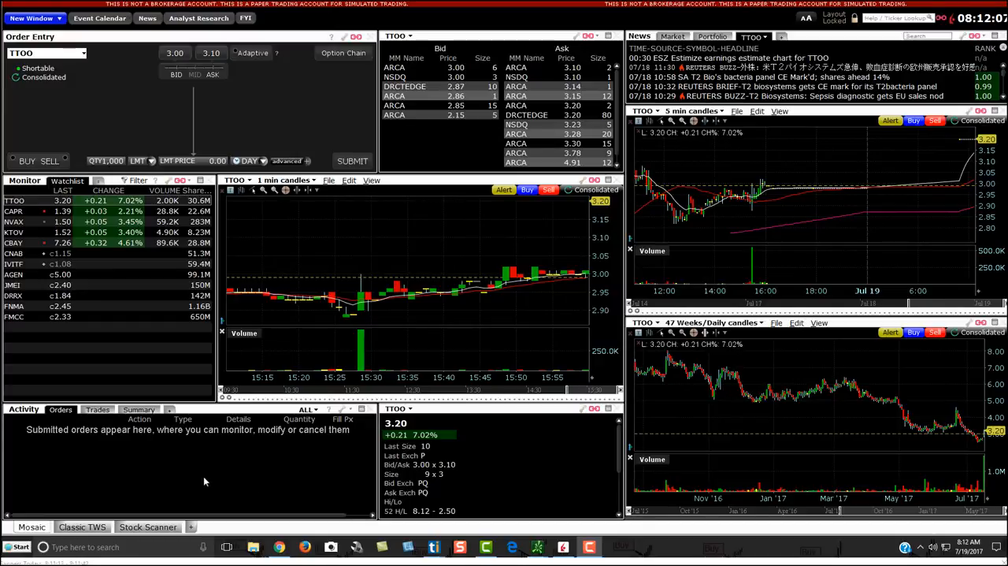
{"action": "mouse_move", "coordinate": [520, 488]}
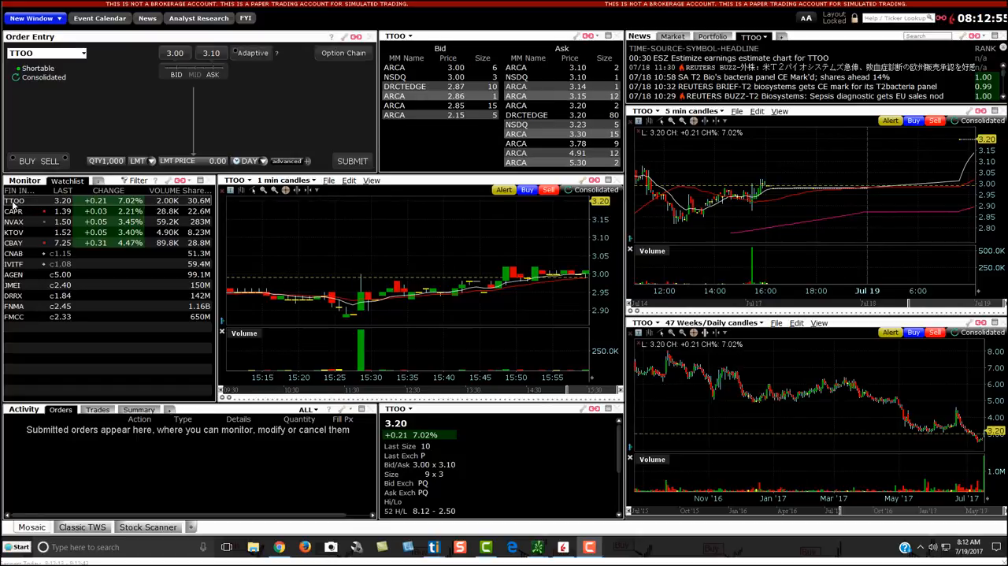
Load CAPR in the linked quote and chart panels, then switch them back to TTOO.
{"action": "left_click", "coordinate": [12, 213]}
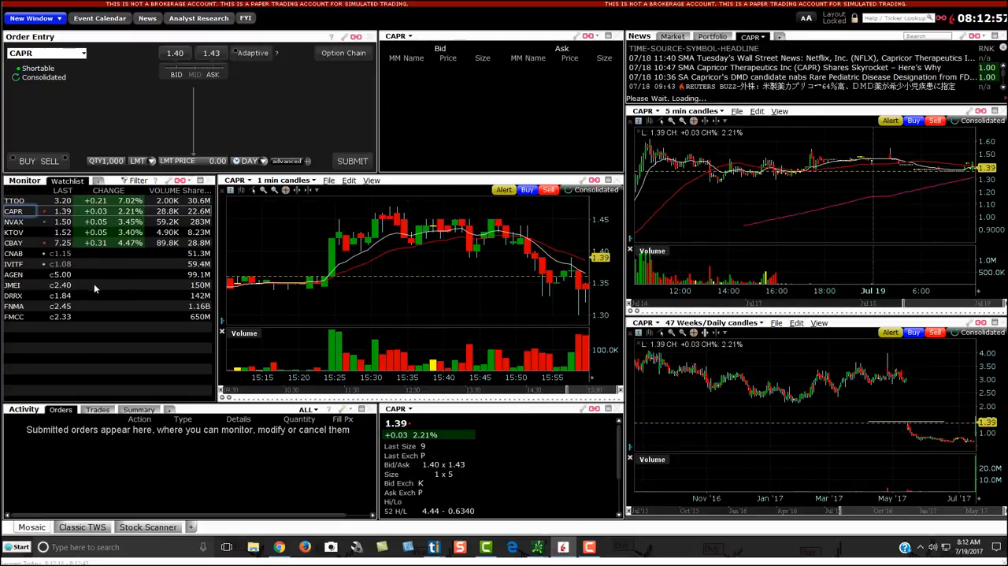
{"action": "left_click", "coordinate": [14, 200]}
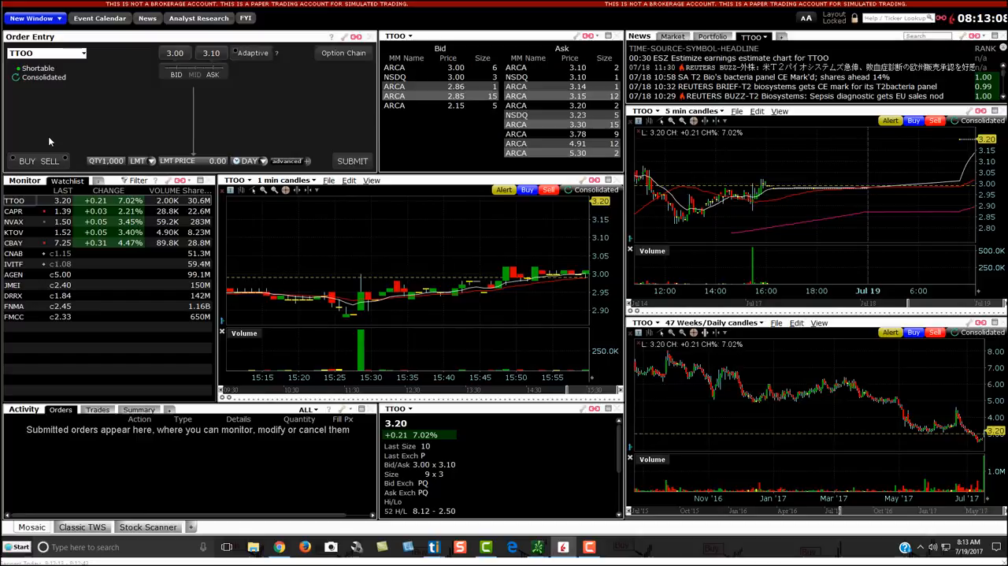
{"action": "mouse_move", "coordinate": [36, 131]}
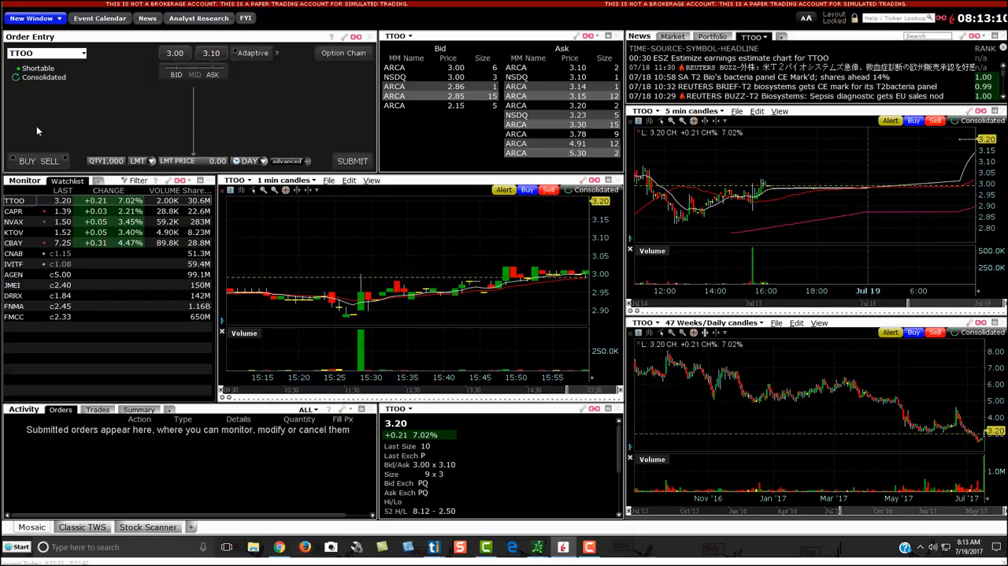
{"action": "mouse_move", "coordinate": [34, 101]}
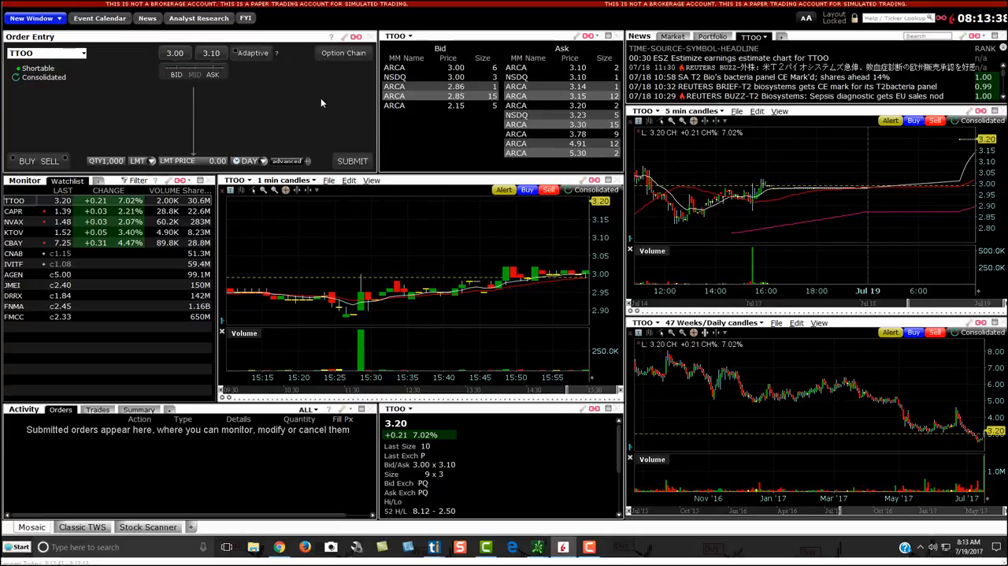
{"action": "mouse_move", "coordinate": [520, 291]}
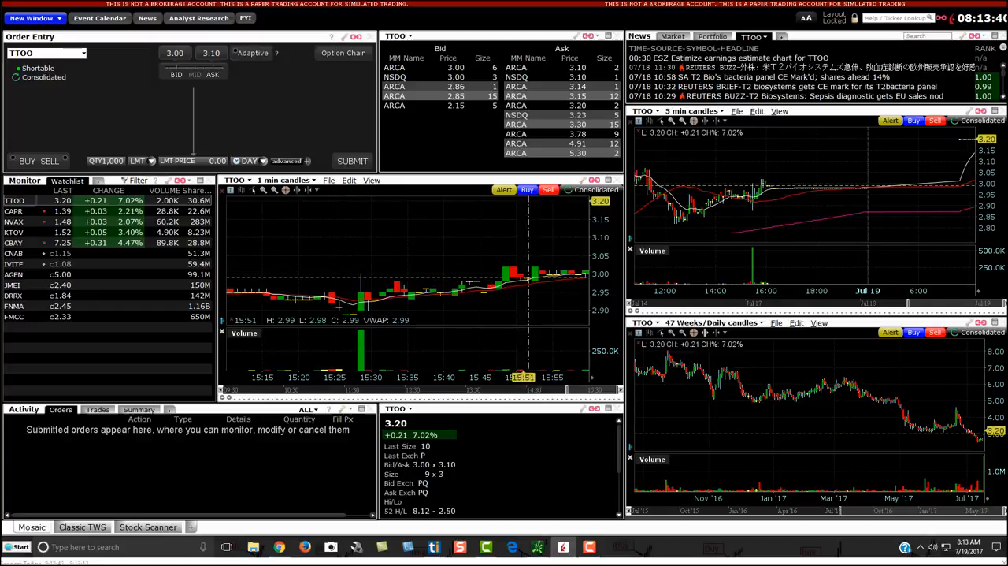
{"action": "mouse_move", "coordinate": [470, 284]}
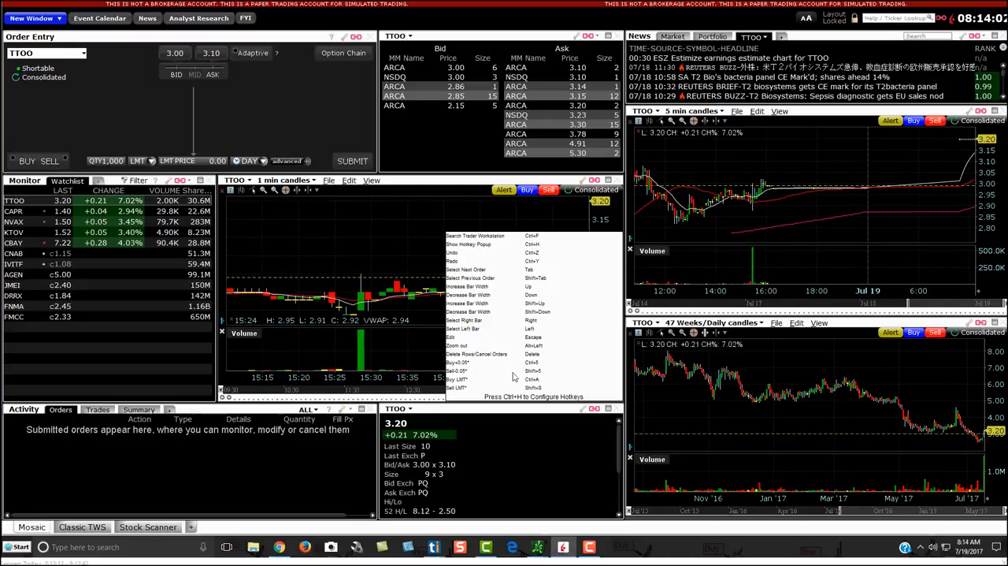
{"action": "mouse_move", "coordinate": [505, 378]}
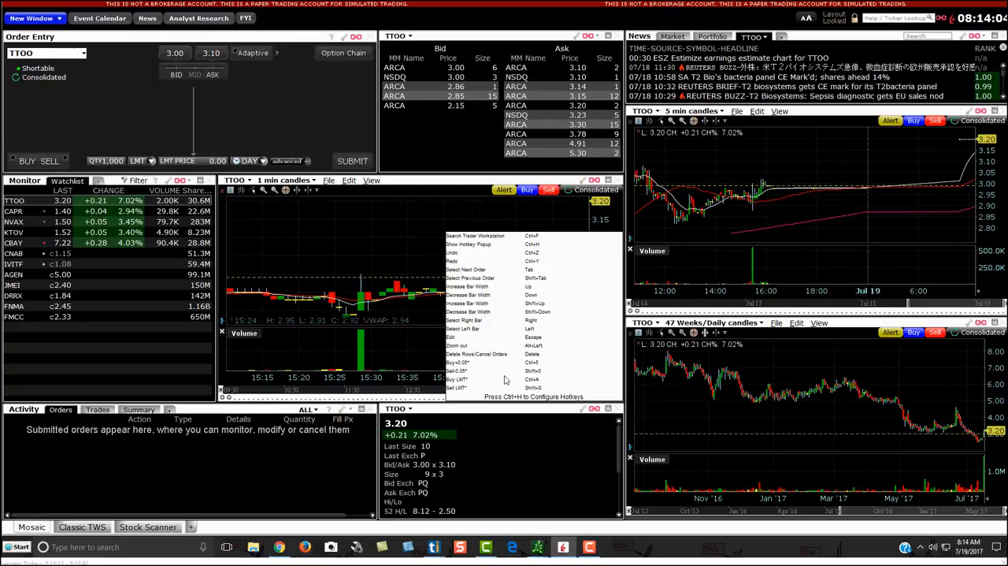
{"action": "mouse_move", "coordinate": [482, 375]}
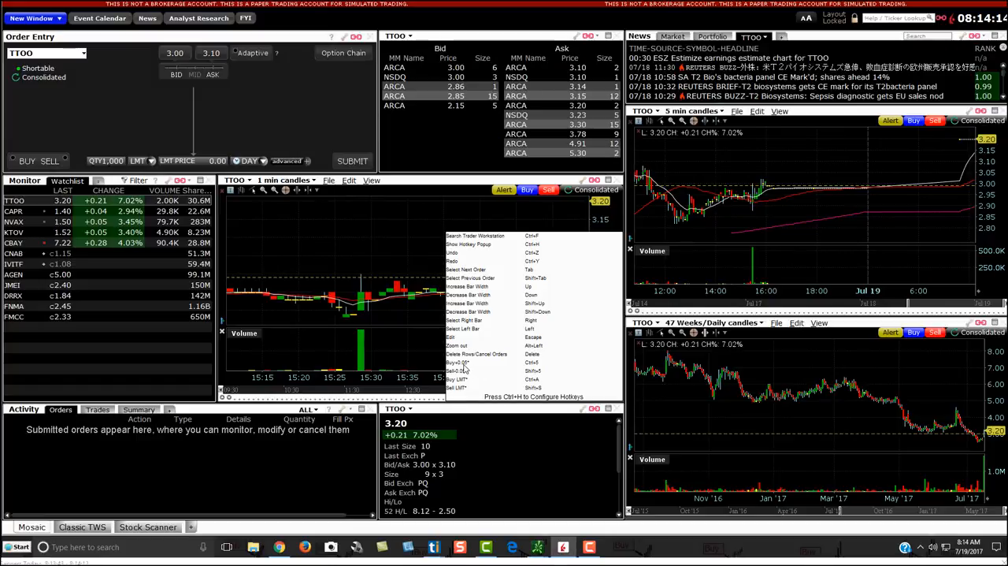
{"action": "mouse_move", "coordinate": [457, 378]}
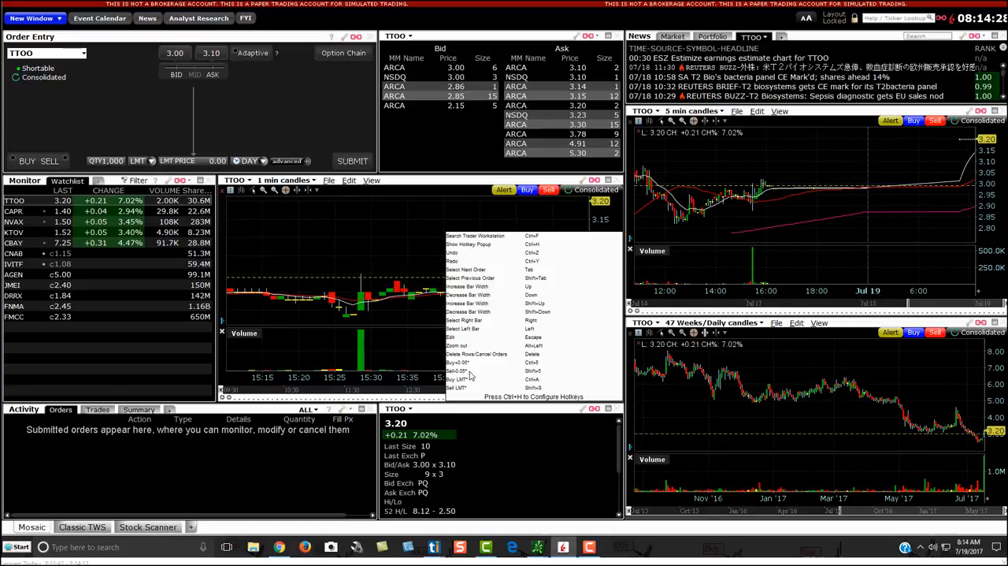
{"action": "mouse_move", "coordinate": [476, 377]}
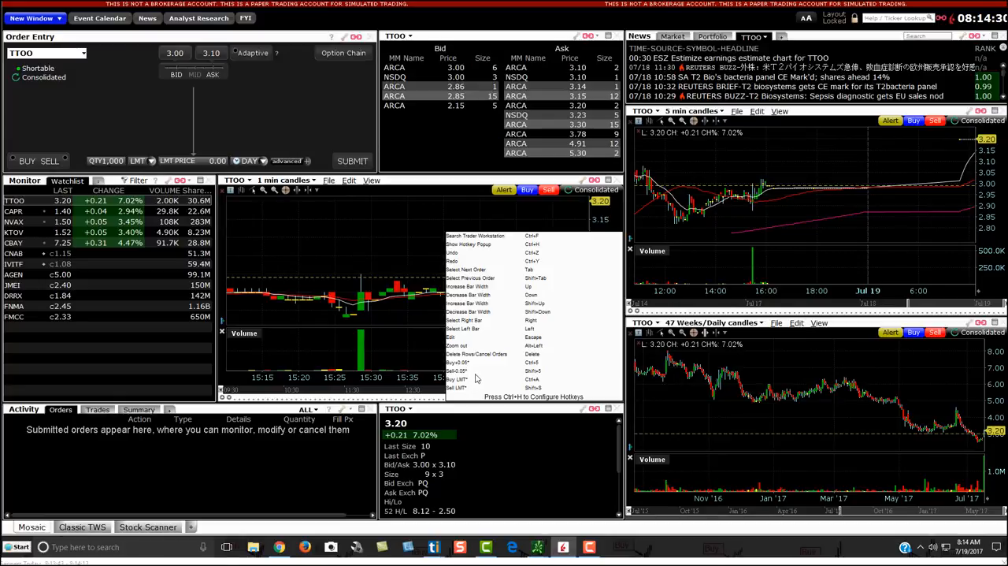
{"action": "mouse_move", "coordinate": [469, 370]}
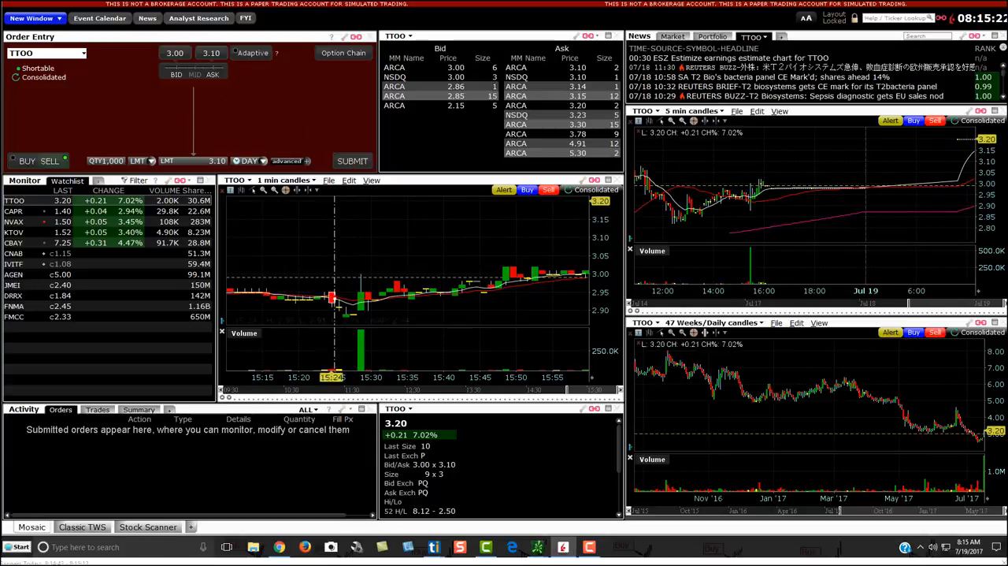
{"action": "mouse_move", "coordinate": [434, 284]}
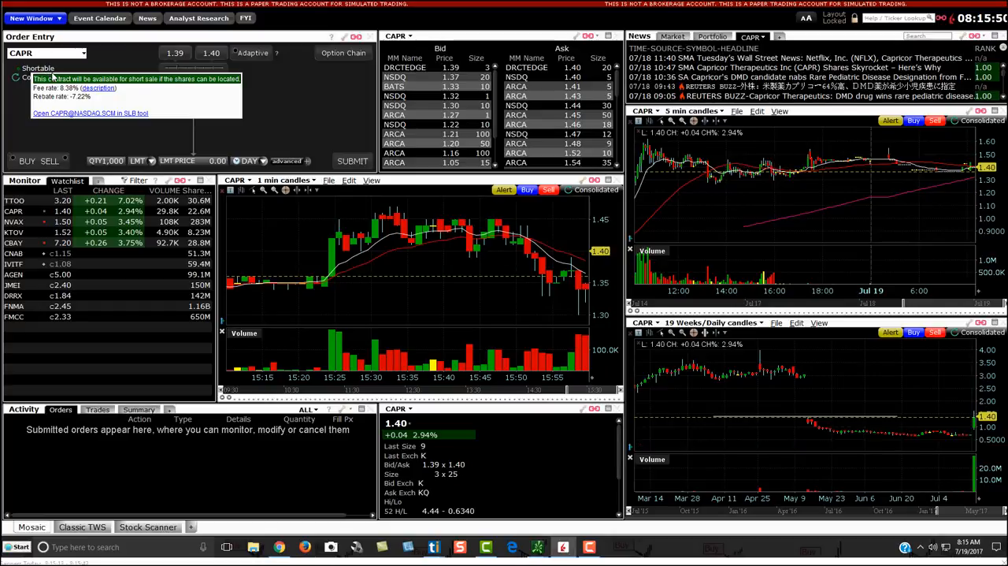
{"action": "mouse_move", "coordinate": [102, 82]}
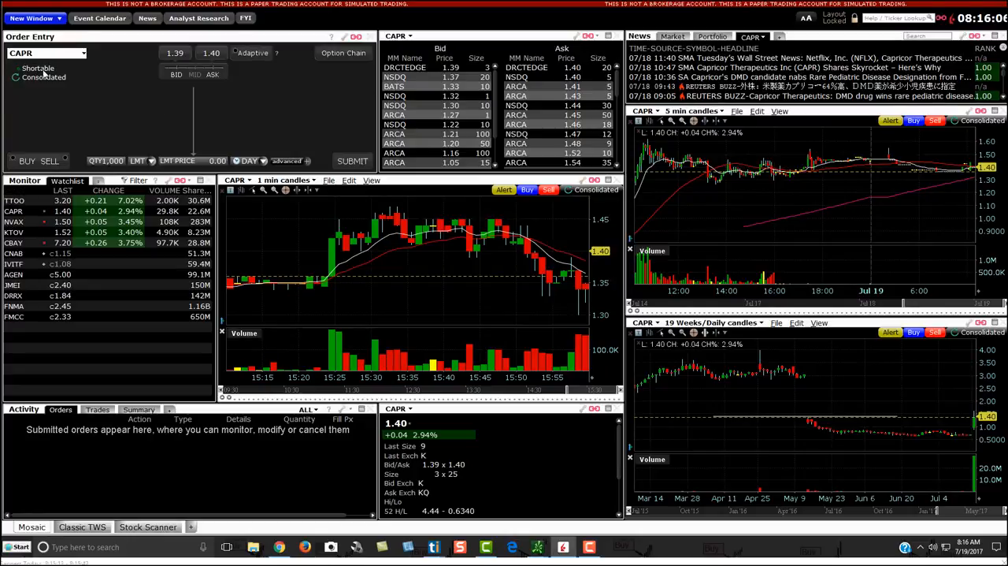
{"action": "mouse_move", "coordinate": [45, 67]}
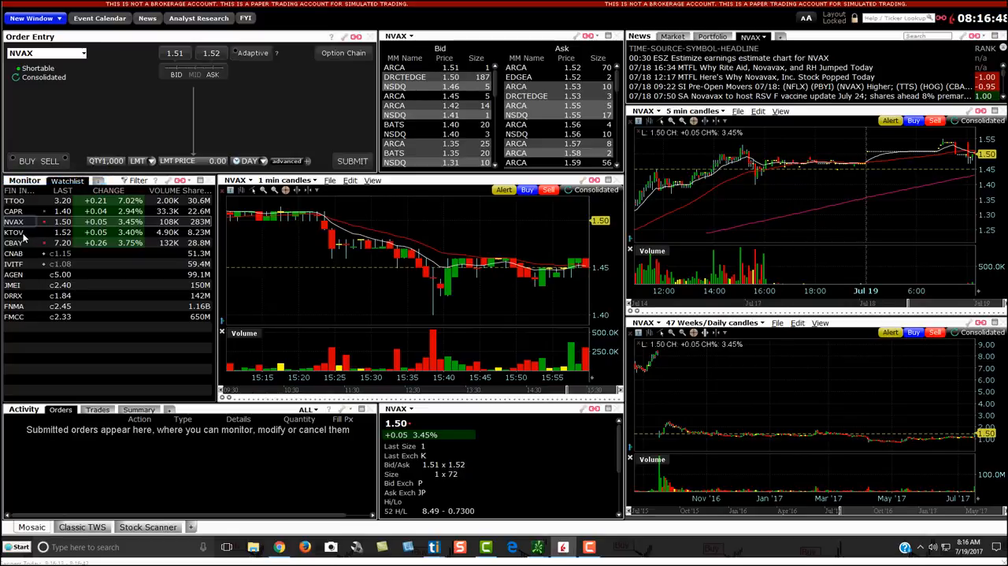
Select KTOV in the watchlist to load it across the linked order entry, depth and charts.
{"action": "left_click", "coordinate": [14, 232]}
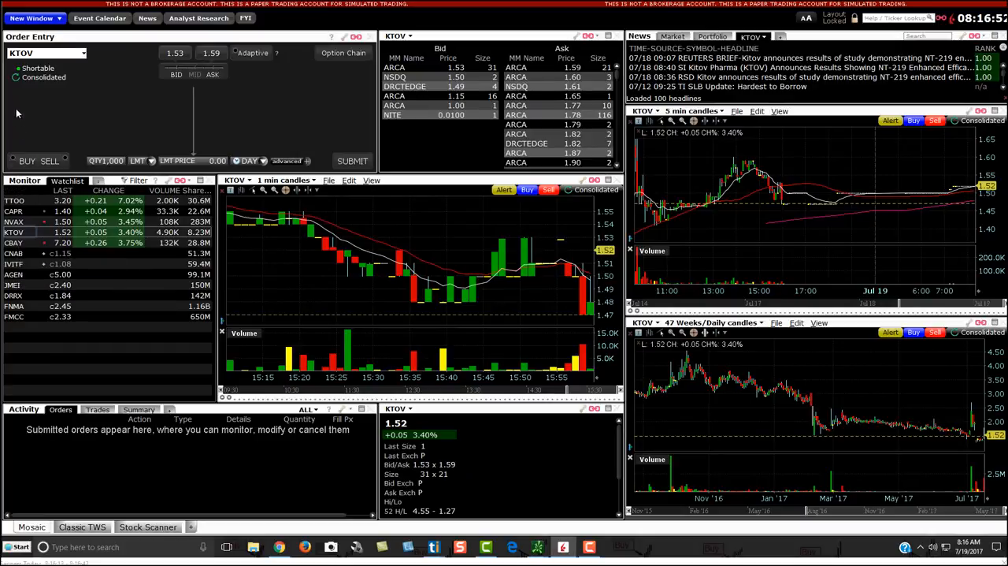
{"action": "mouse_move", "coordinate": [37, 68]}
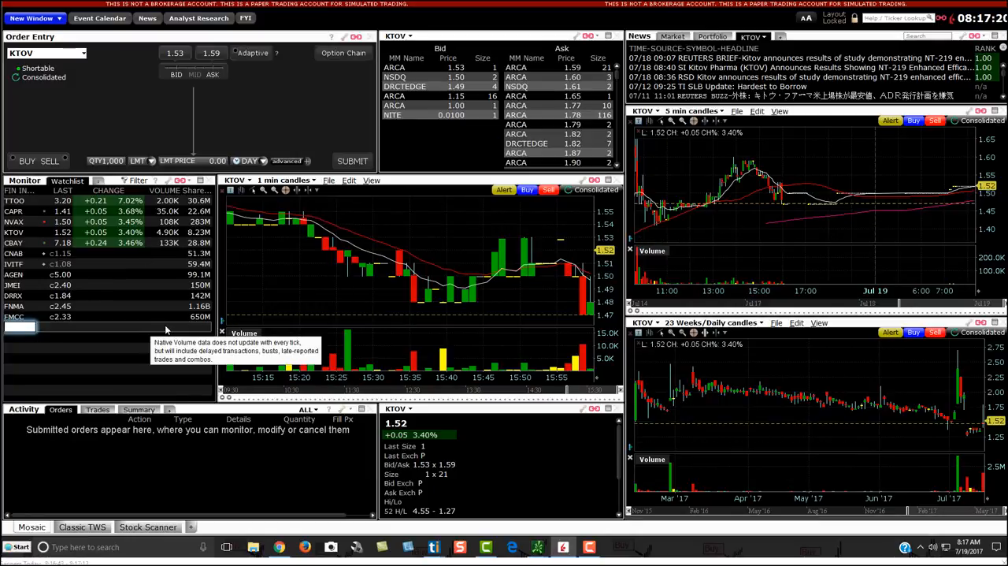
Enter AEZS into an empty watchlist row to add it to the list.
{"action": "type", "text": "aezs"}
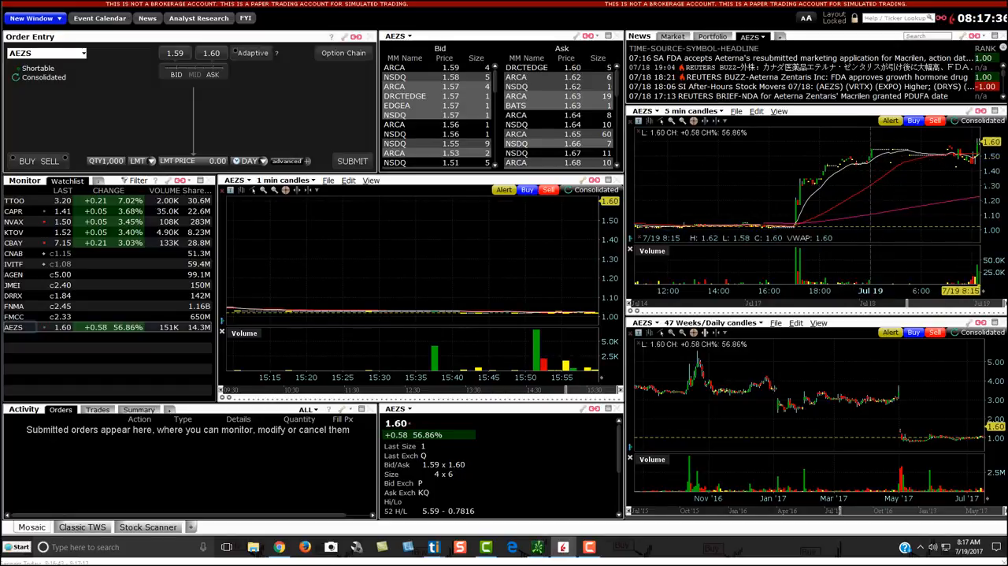
{"action": "mouse_move", "coordinate": [167, 328]}
{"action": "type", "text": "XGTI"}
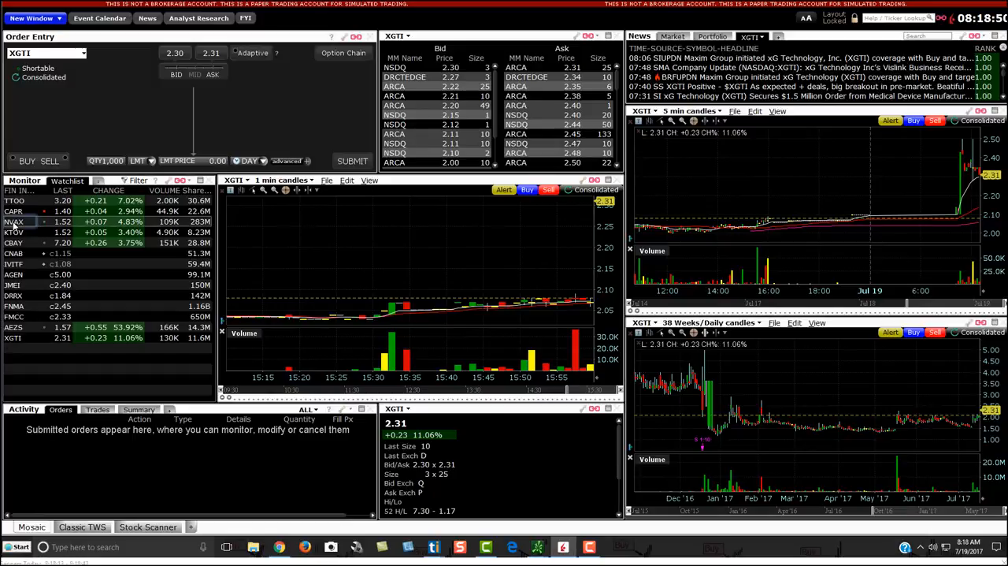
Select NVAX in the watchlist so order entry, depth and charts show it again.
{"action": "left_click", "coordinate": [16, 220]}
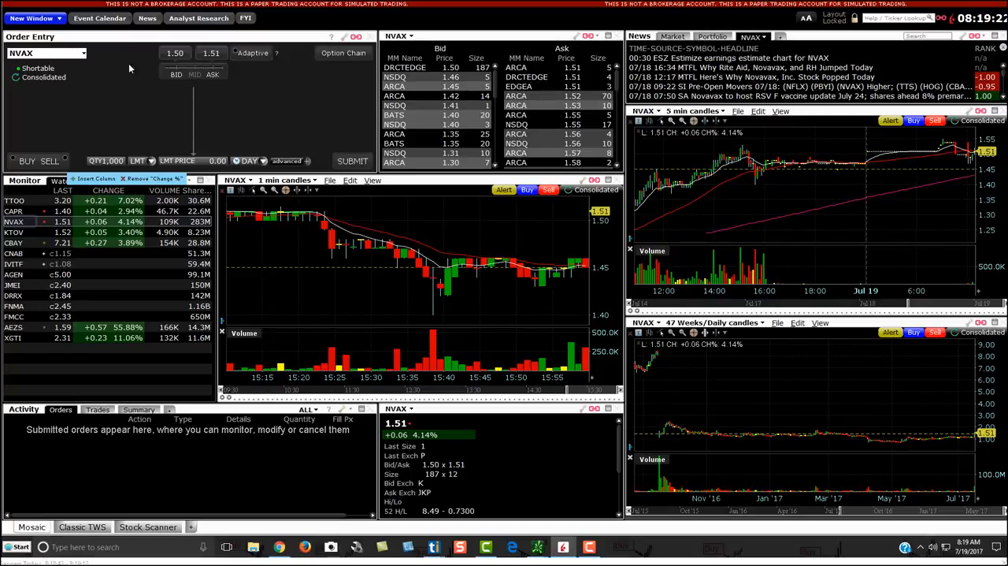
{"action": "mouse_move", "coordinate": [116, 75]}
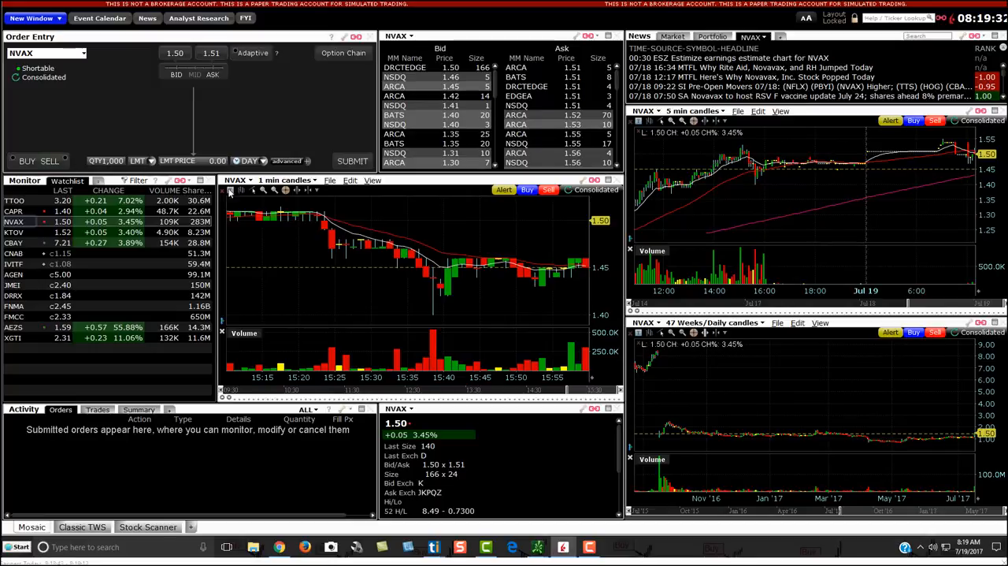
{"action": "mouse_move", "coordinate": [545, 267]}
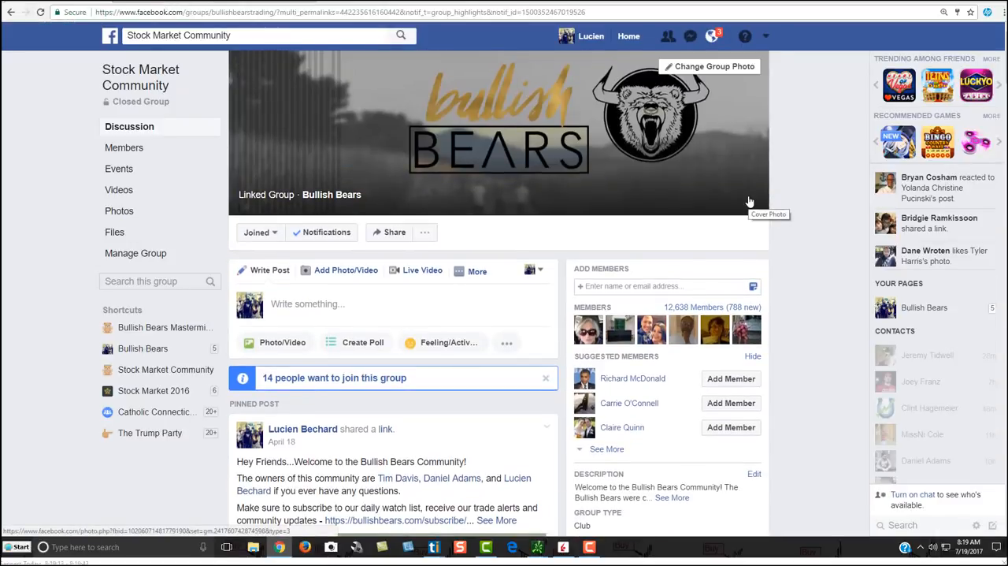
{"action": "mouse_move", "coordinate": [829, 253]}
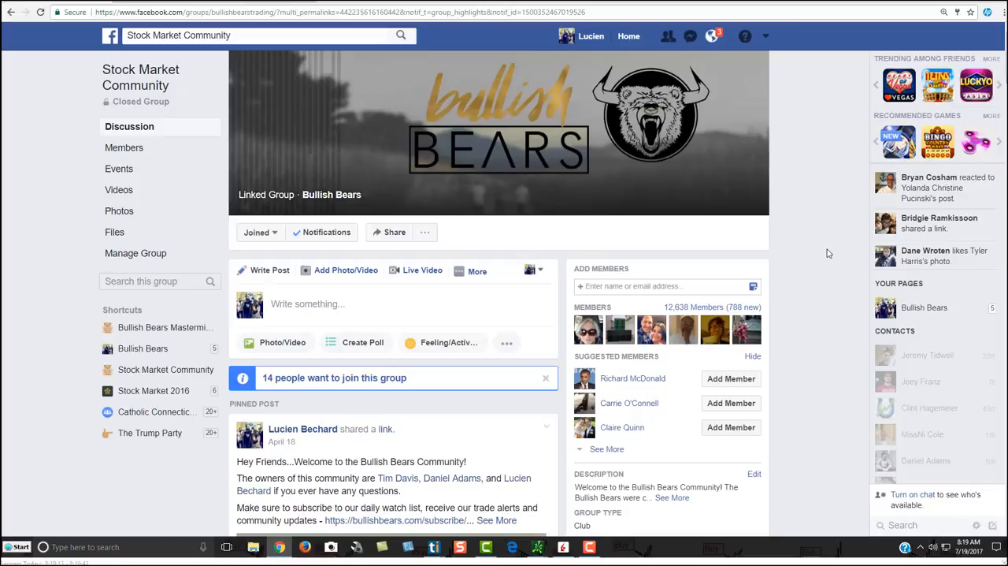
{"action": "mouse_move", "coordinate": [842, 194]}
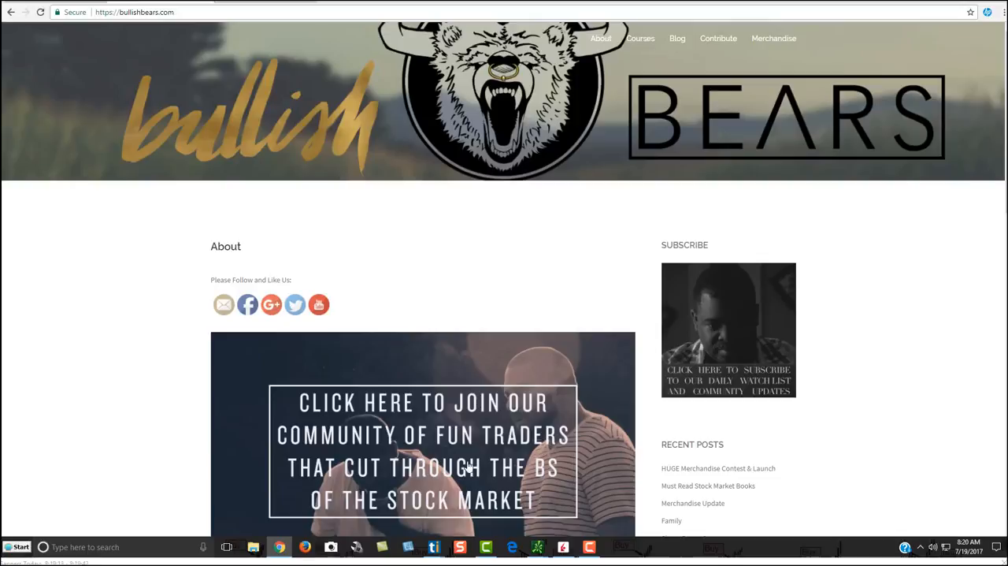
{"action": "mouse_move", "coordinate": [521, 474]}
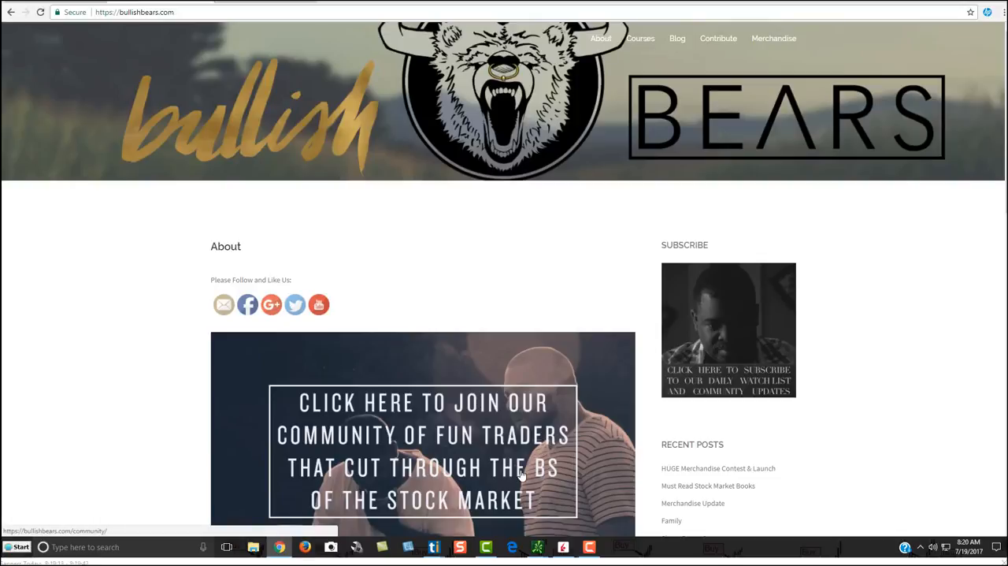
{"action": "mouse_move", "coordinate": [836, 235]}
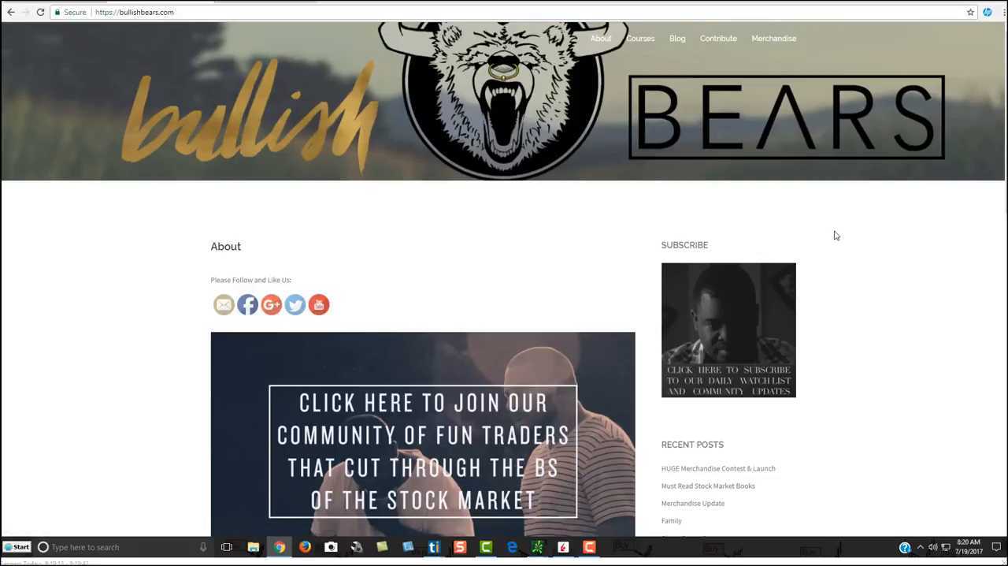
{"action": "mouse_move", "coordinate": [898, 265]}
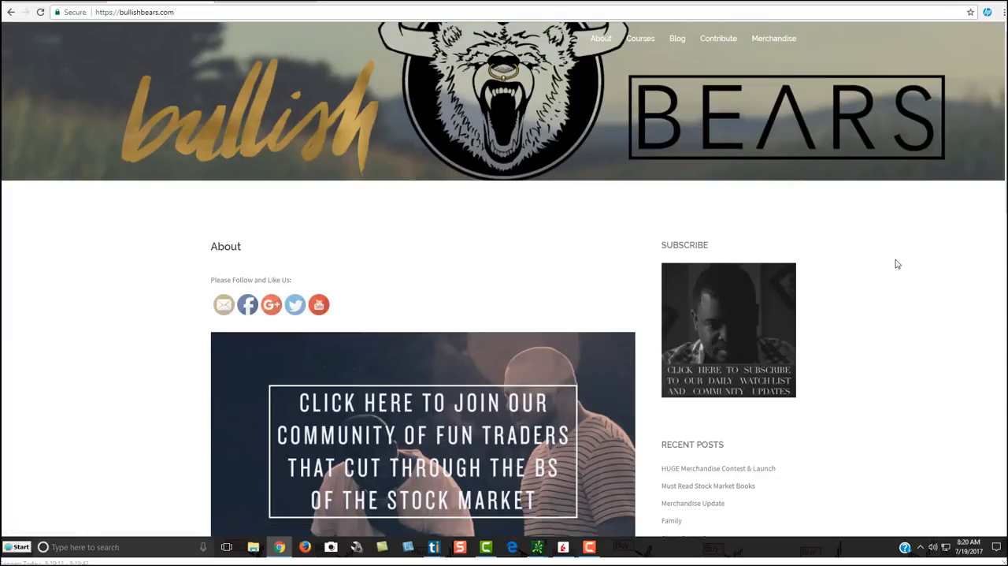